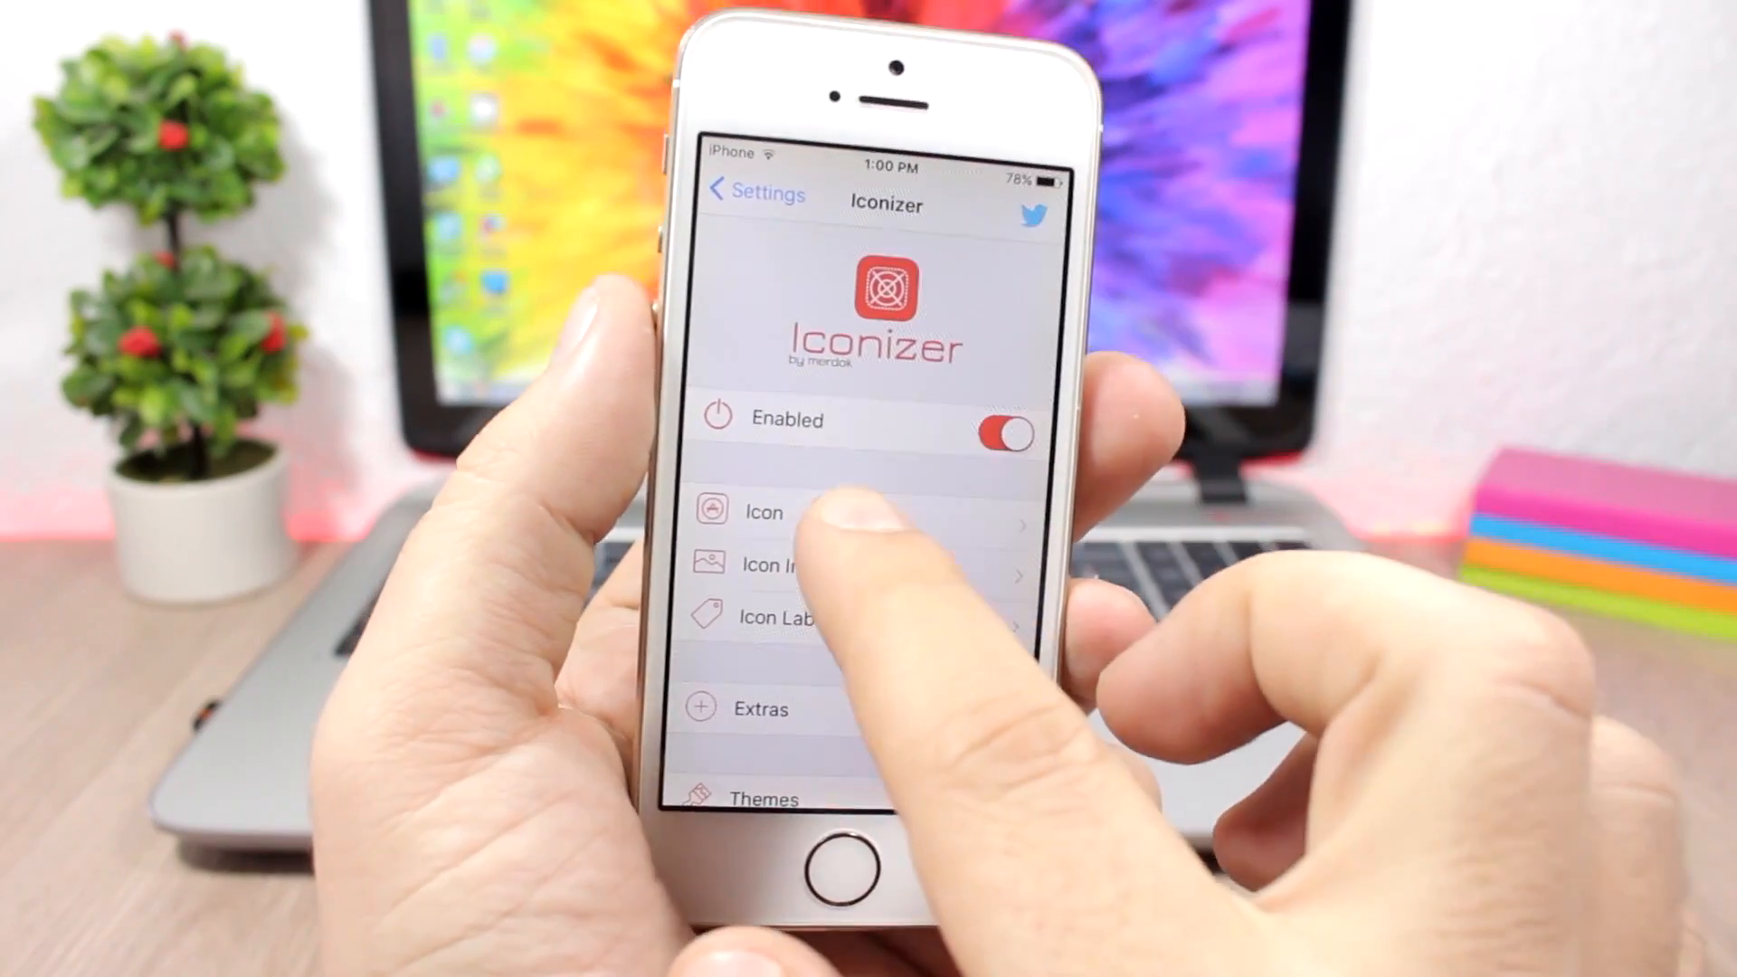
Browse Iconizer's Icon settings, then its Icon Image colour options, returning to the main list.
{"action": "left_click", "coordinate": [762, 512]}
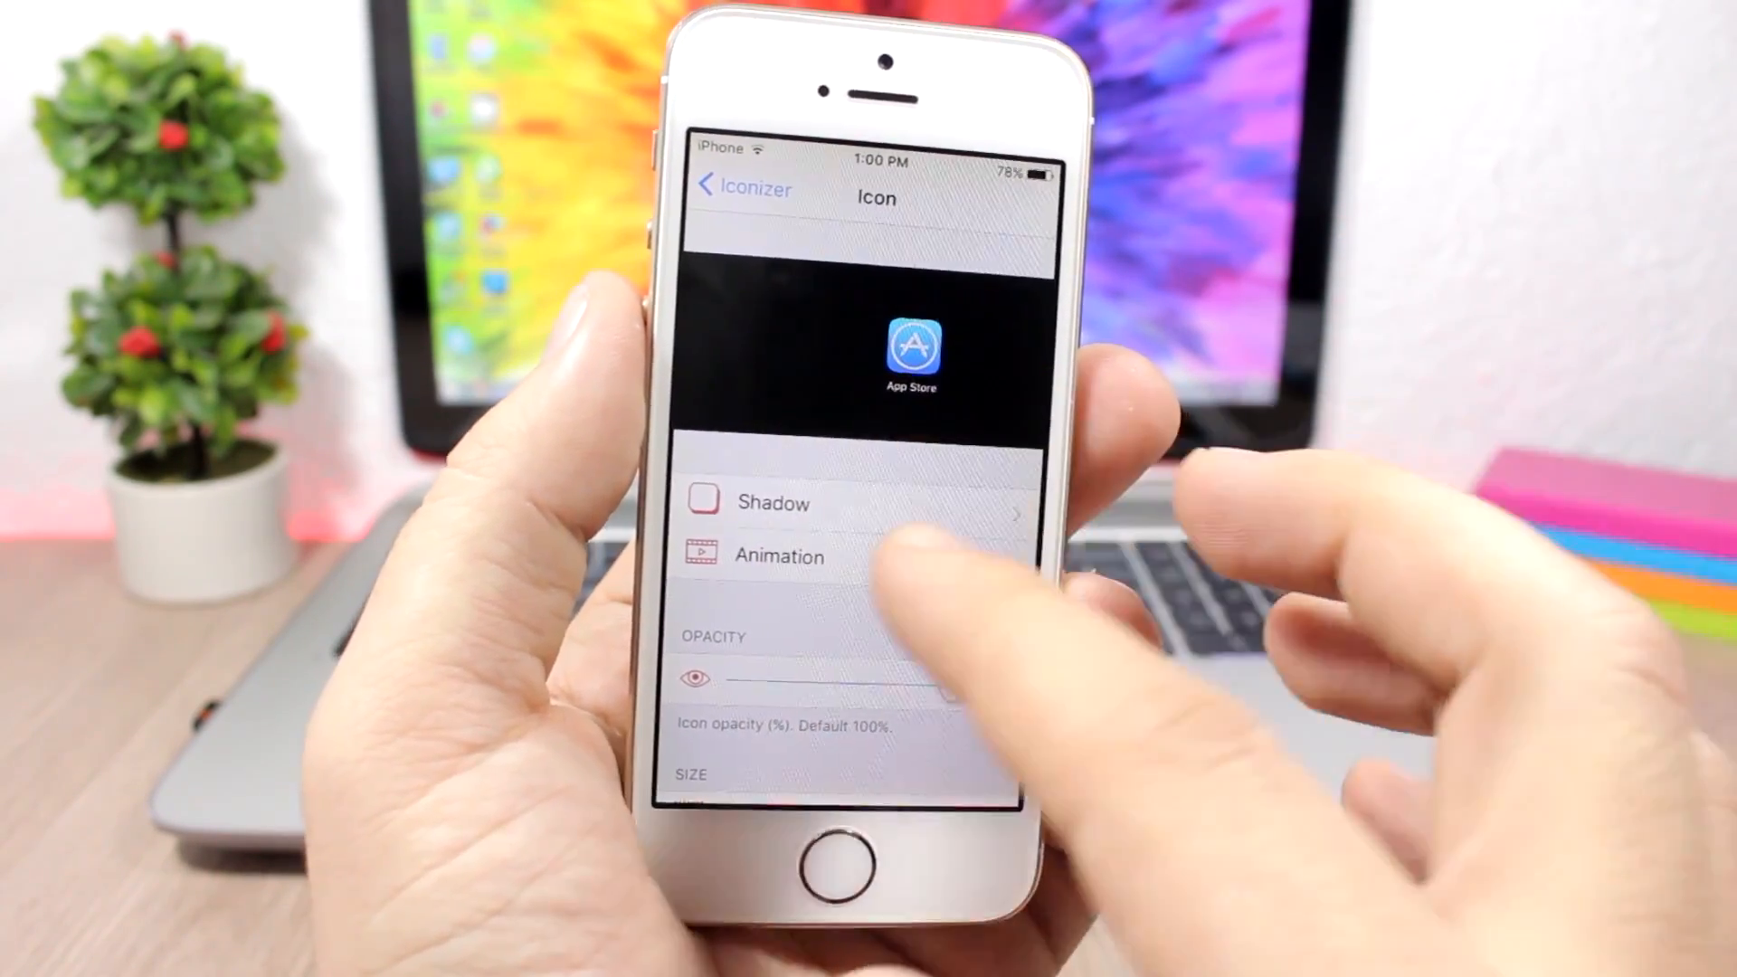
{"action": "left_click", "coordinate": [777, 556]}
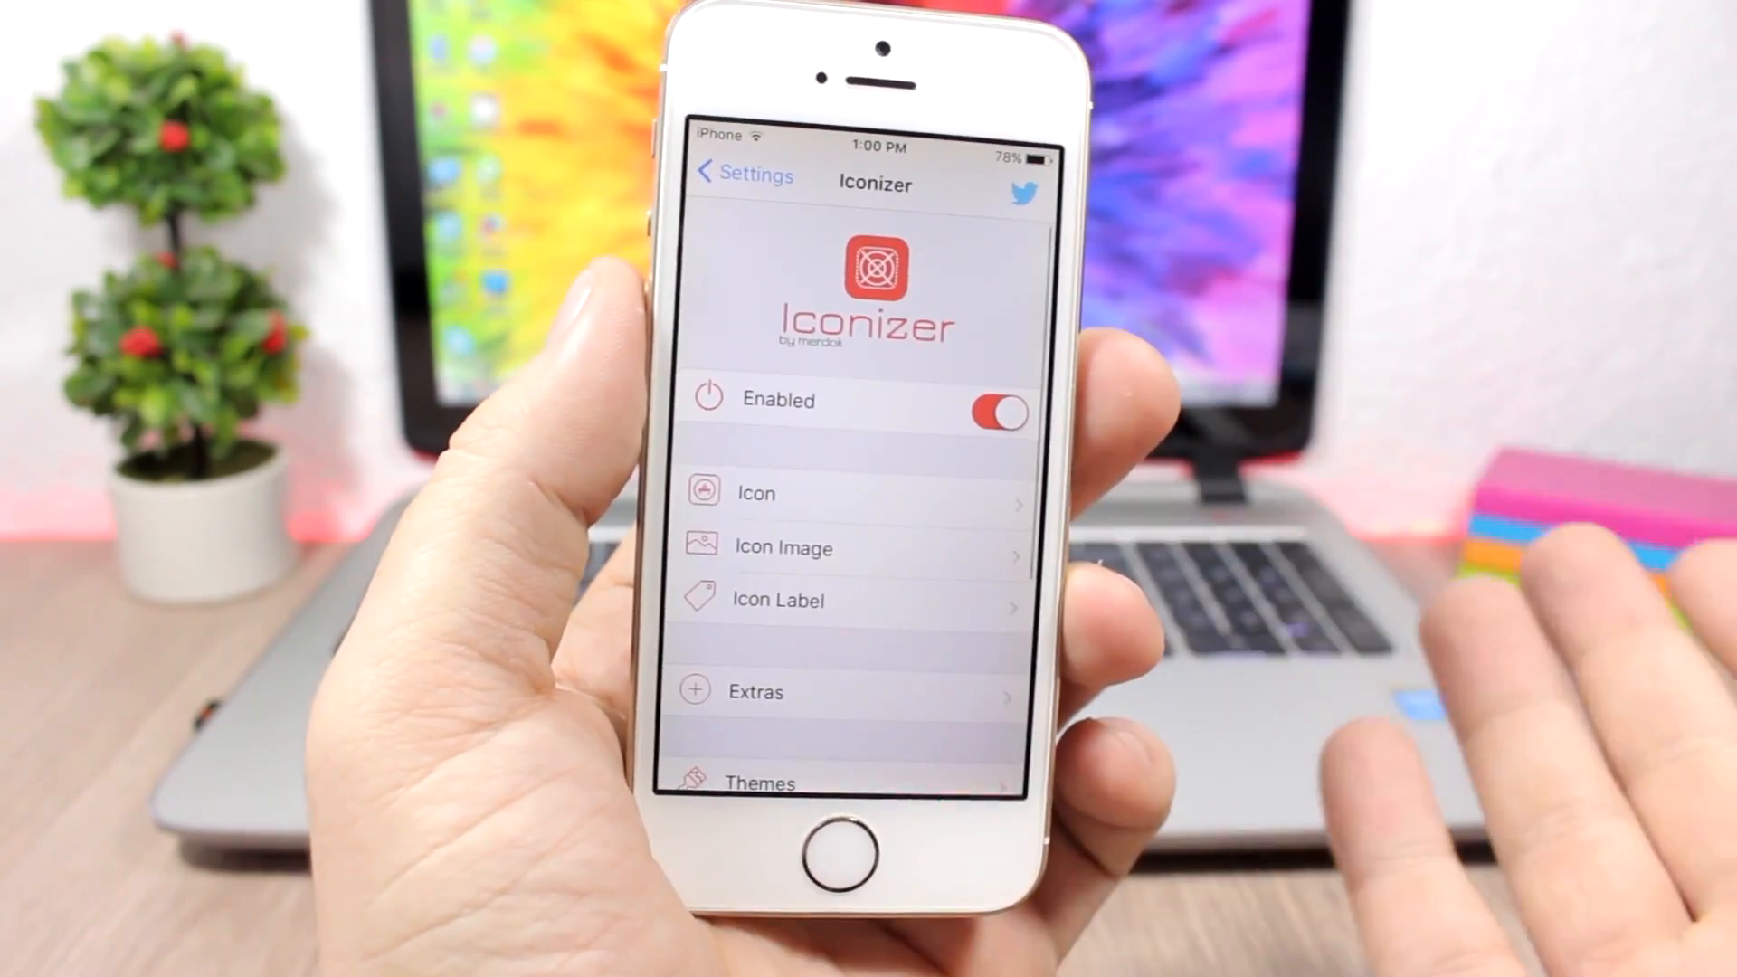
{"action": "left_click", "coordinate": [783, 546]}
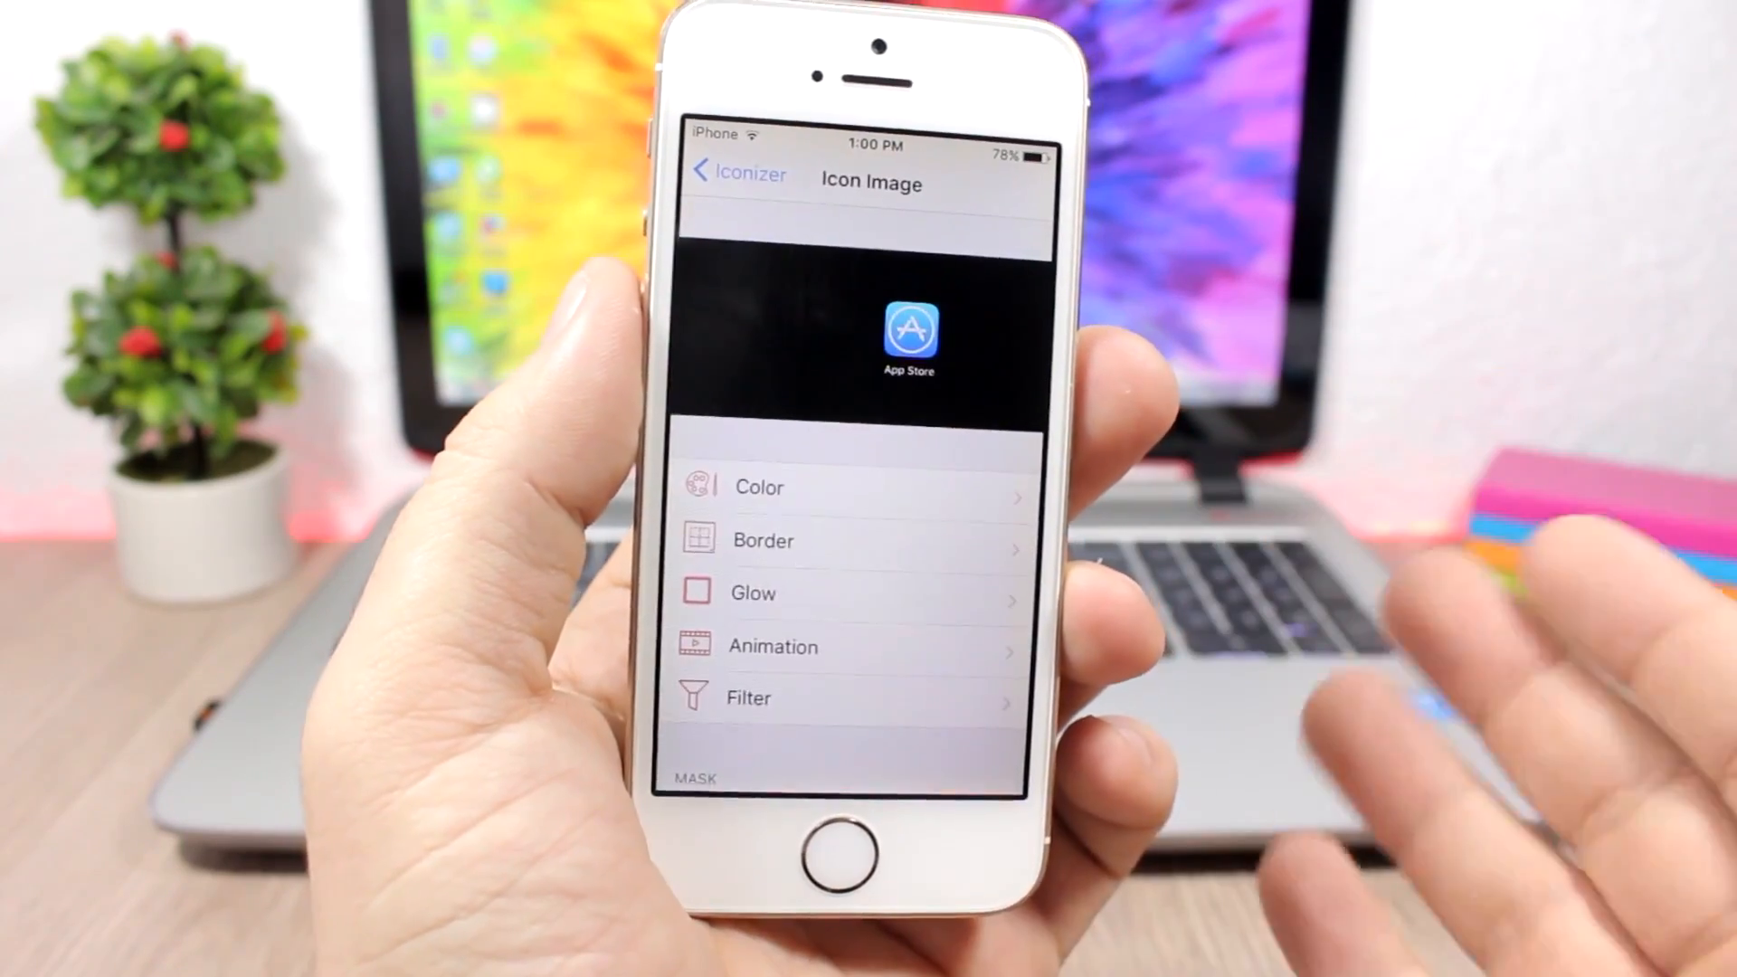
{"action": "left_click", "coordinate": [758, 487]}
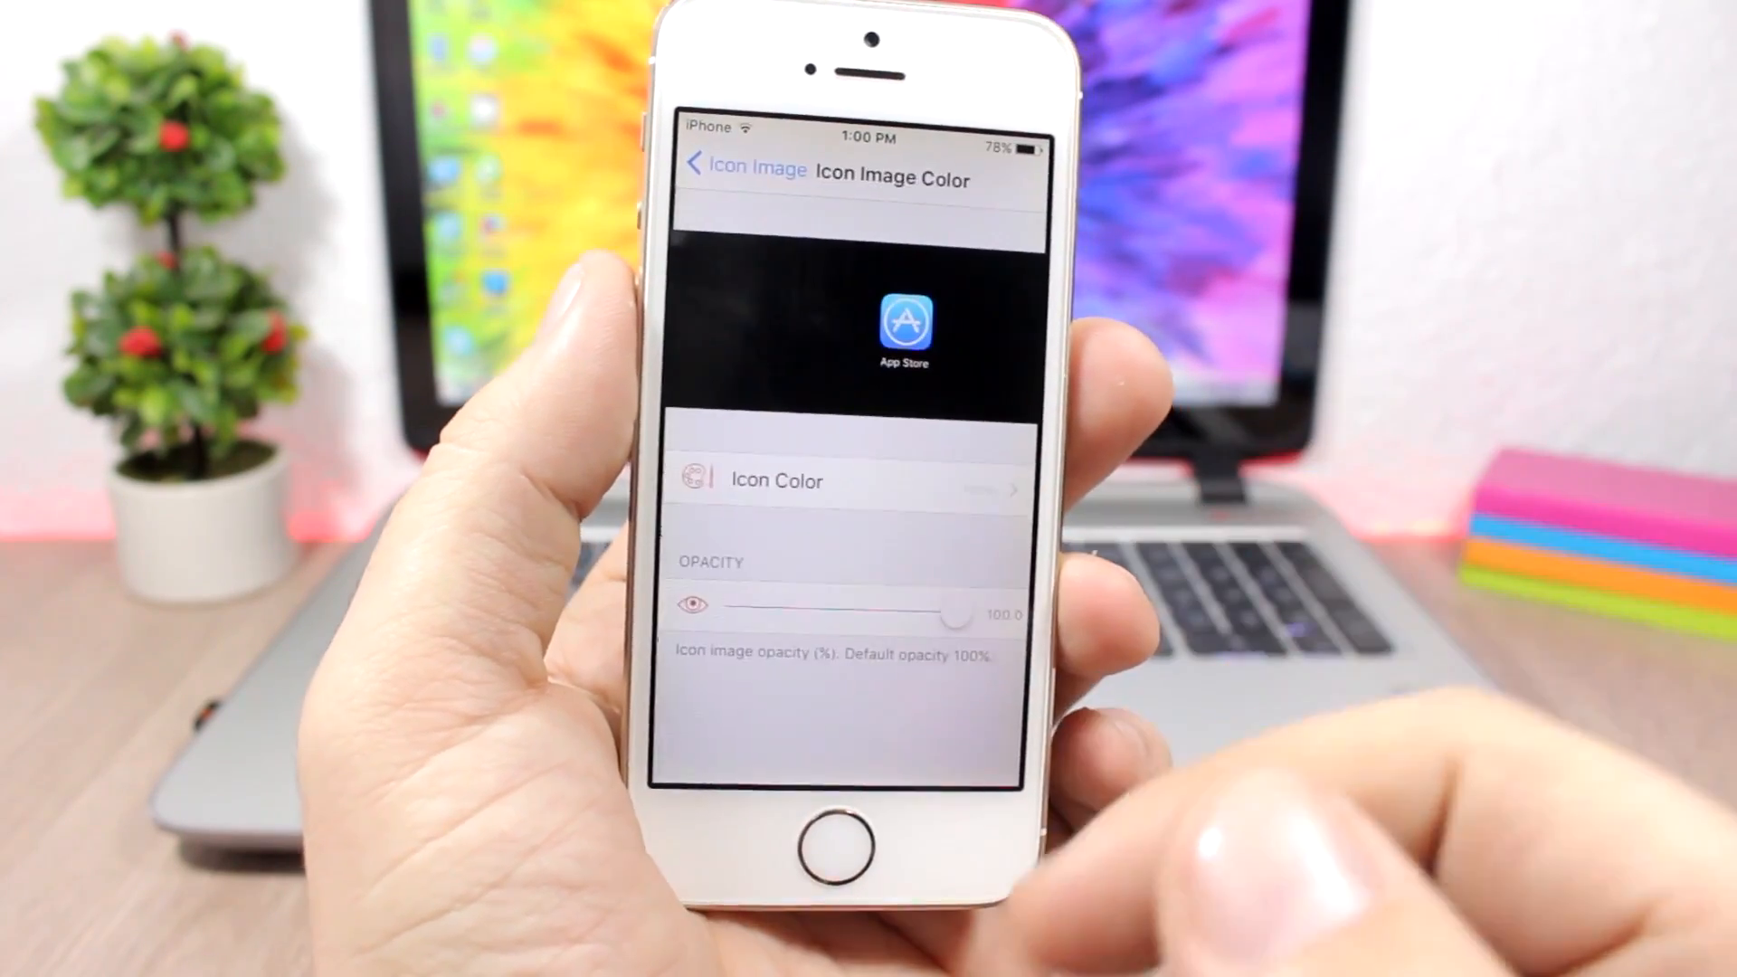
{"action": "left_click", "coordinate": [741, 166]}
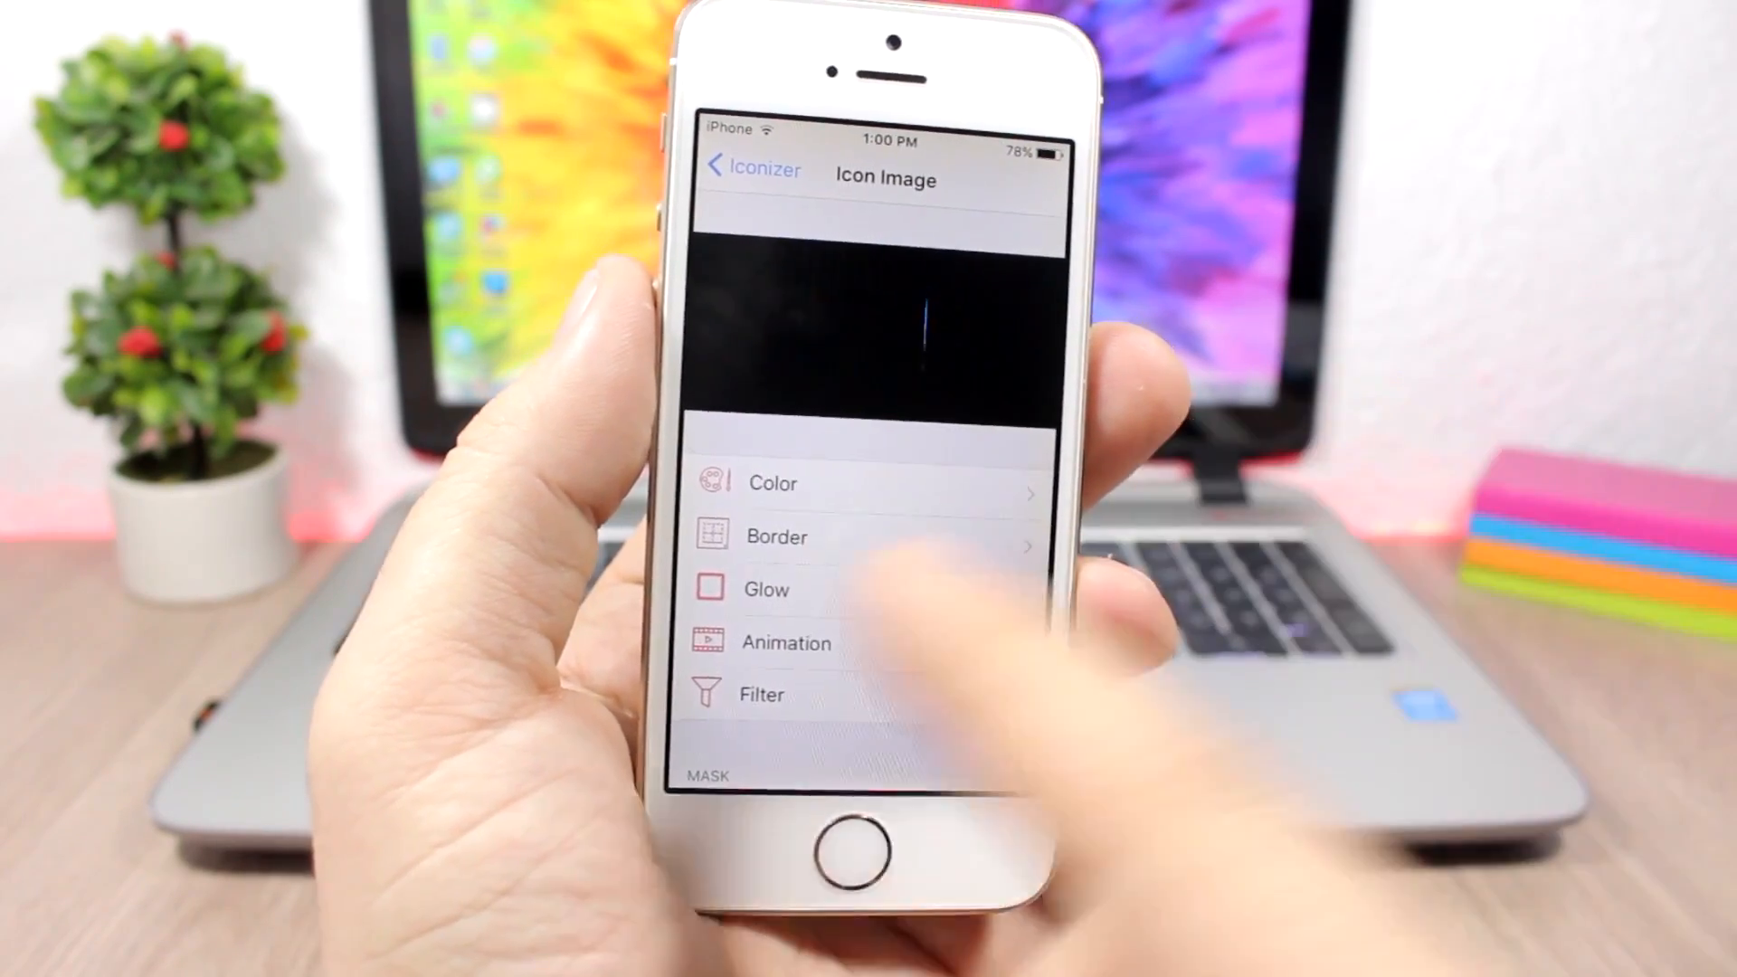
{"action": "left_click", "coordinate": [751, 174]}
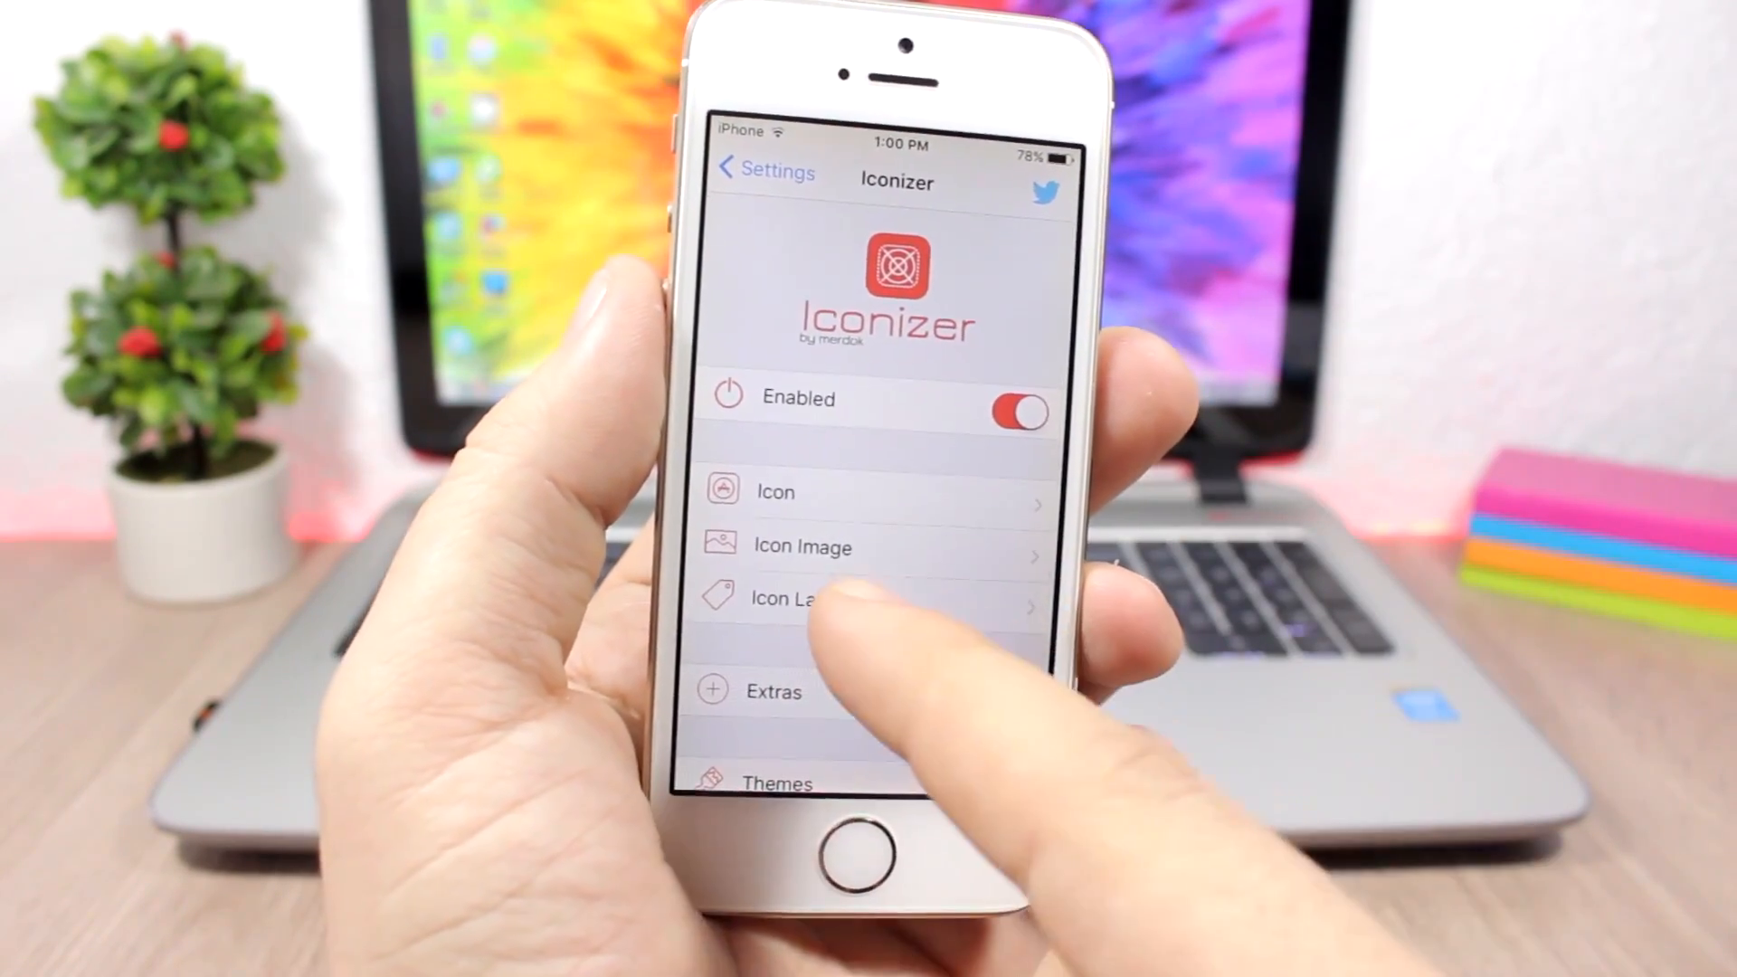
View Iconizer's Icon Label options and go back.
{"action": "left_click", "coordinate": [782, 599]}
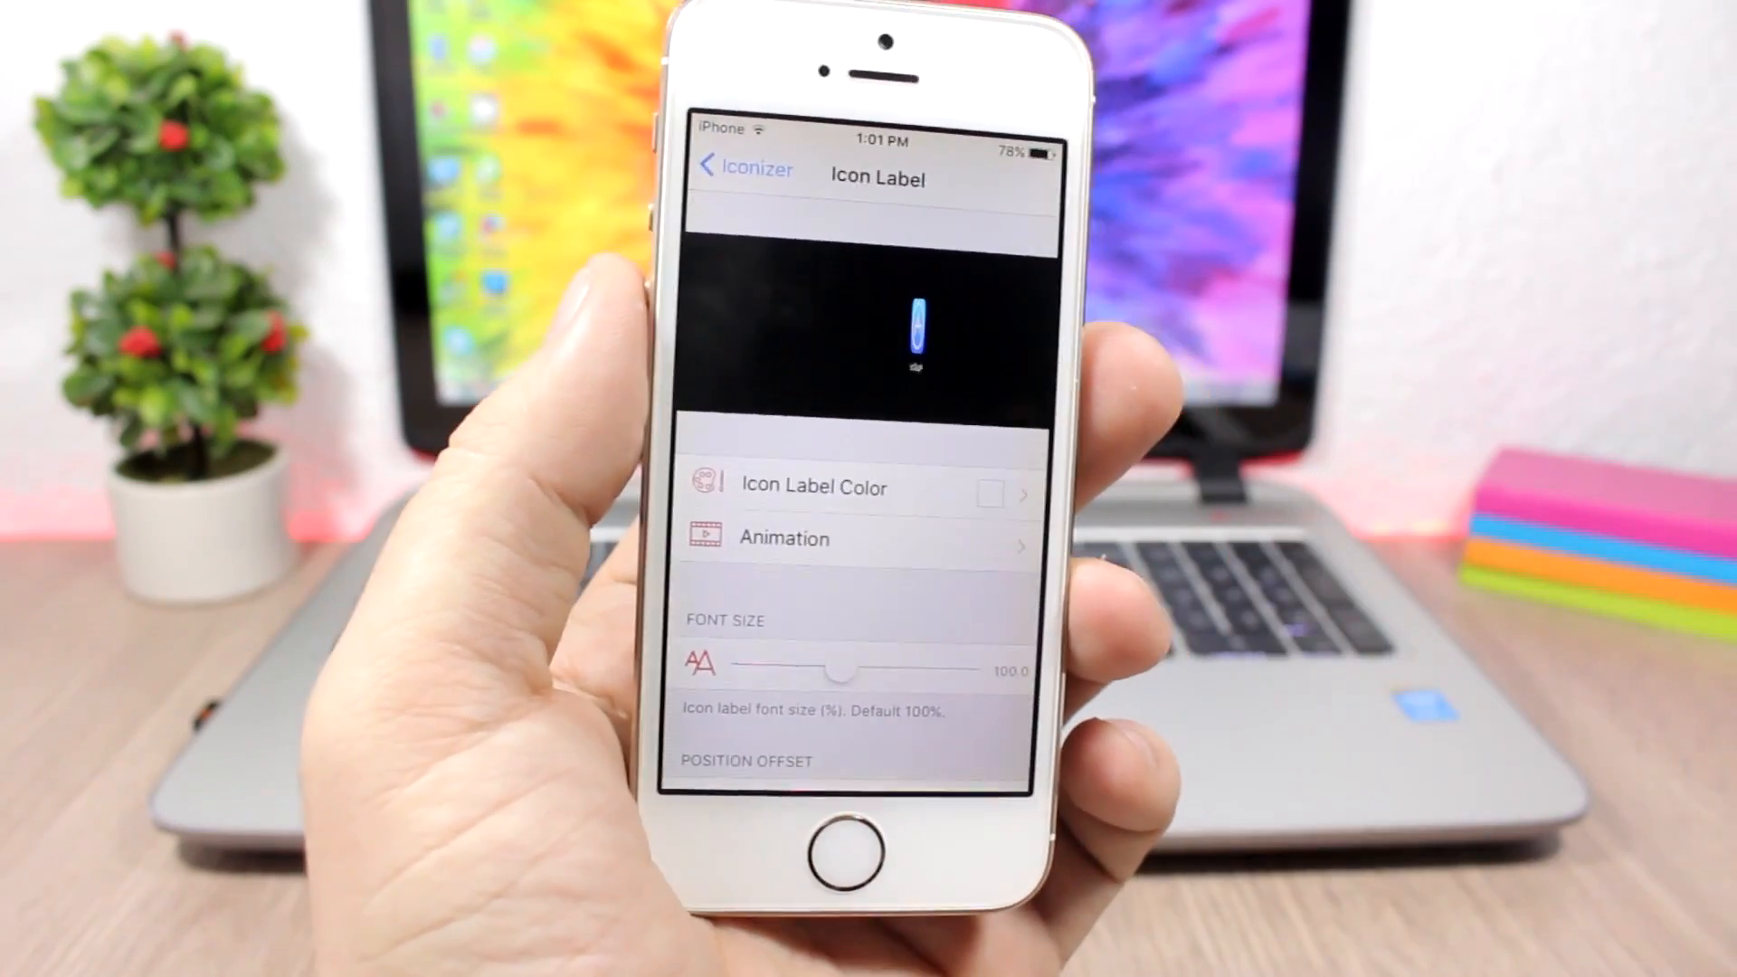
{"action": "left_click", "coordinate": [744, 168]}
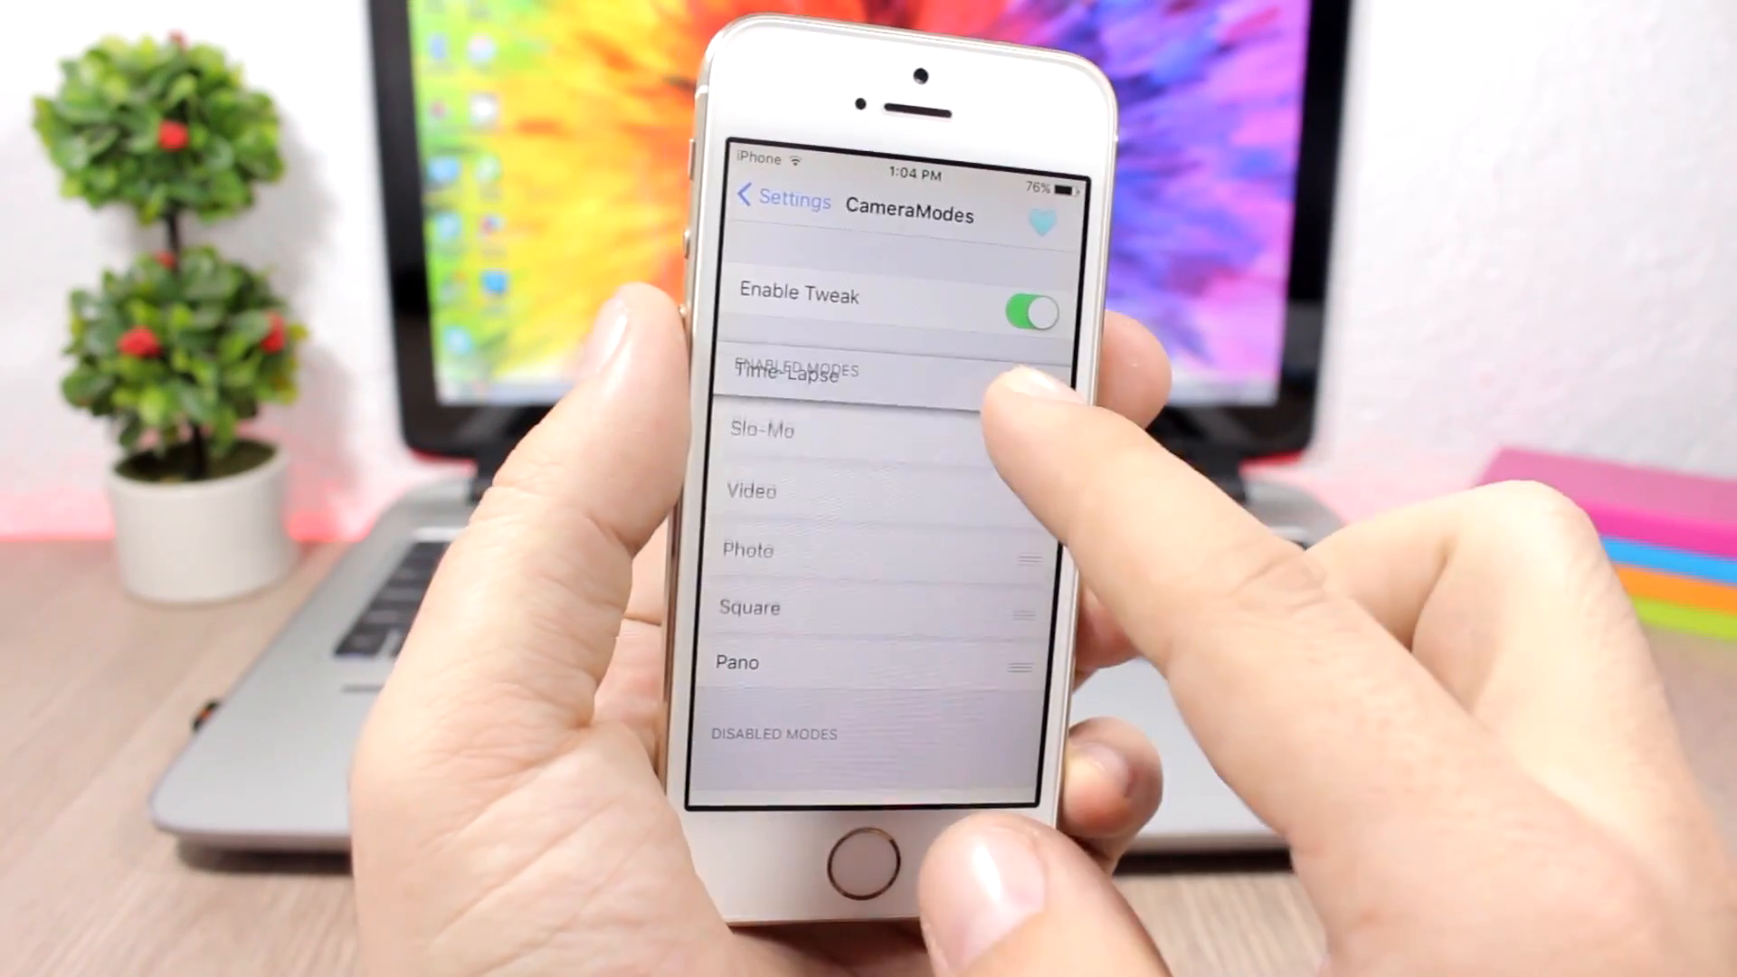
Drag Slo-Mo, Video, Square, Pano and Time-Lapse into Disabled Modes, keeping only Photo enabled.
{"action": "left_click_drag", "start_coordinate": [865, 376], "coordinate": [865, 659]}
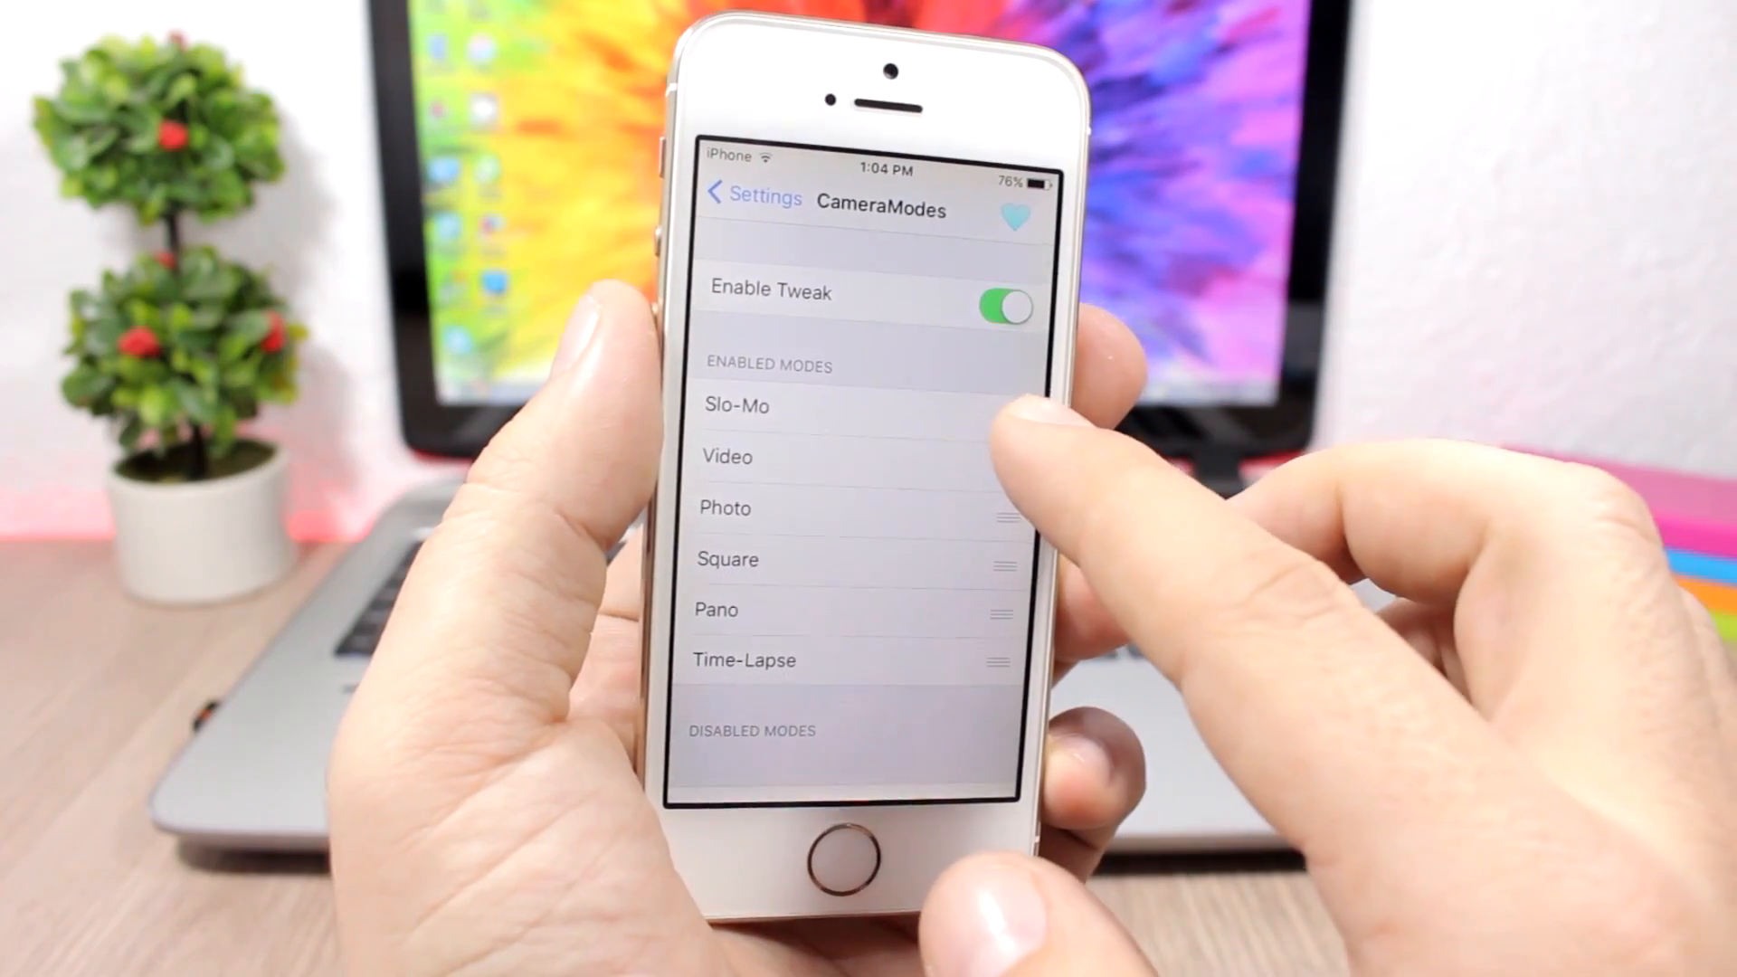
{"action": "left_click_drag", "start_coordinate": [736, 405], "coordinate": [737, 720]}
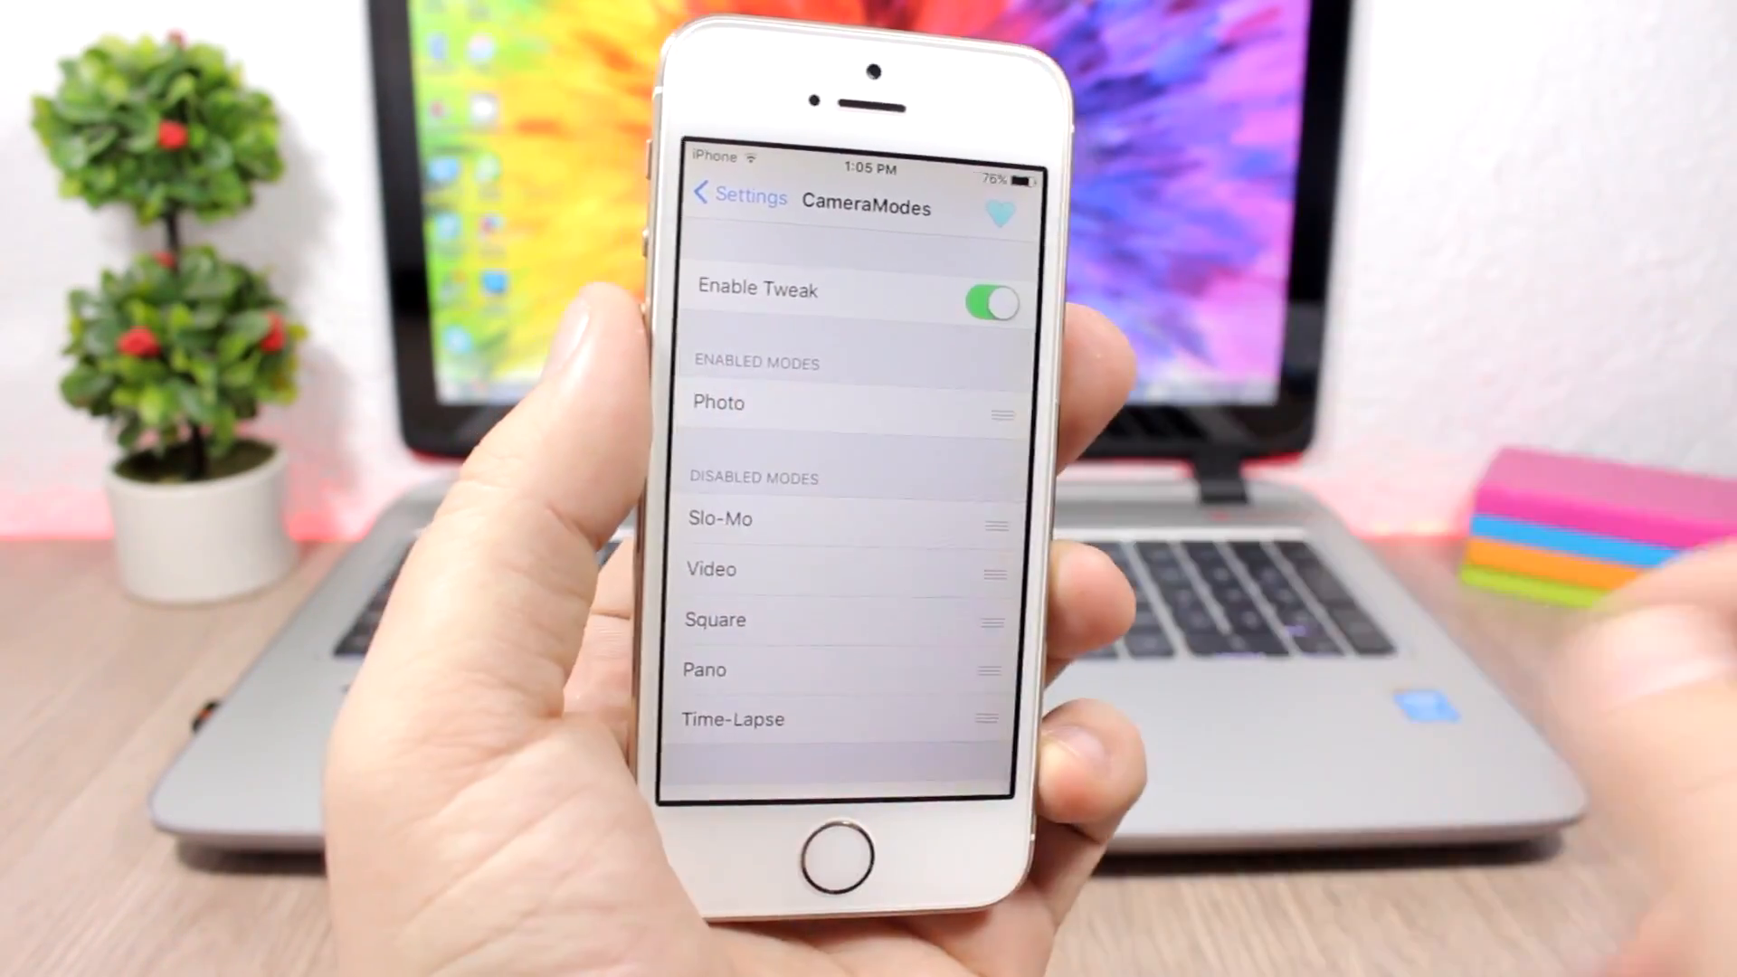
{"action": "left_click", "coordinate": [845, 864]}
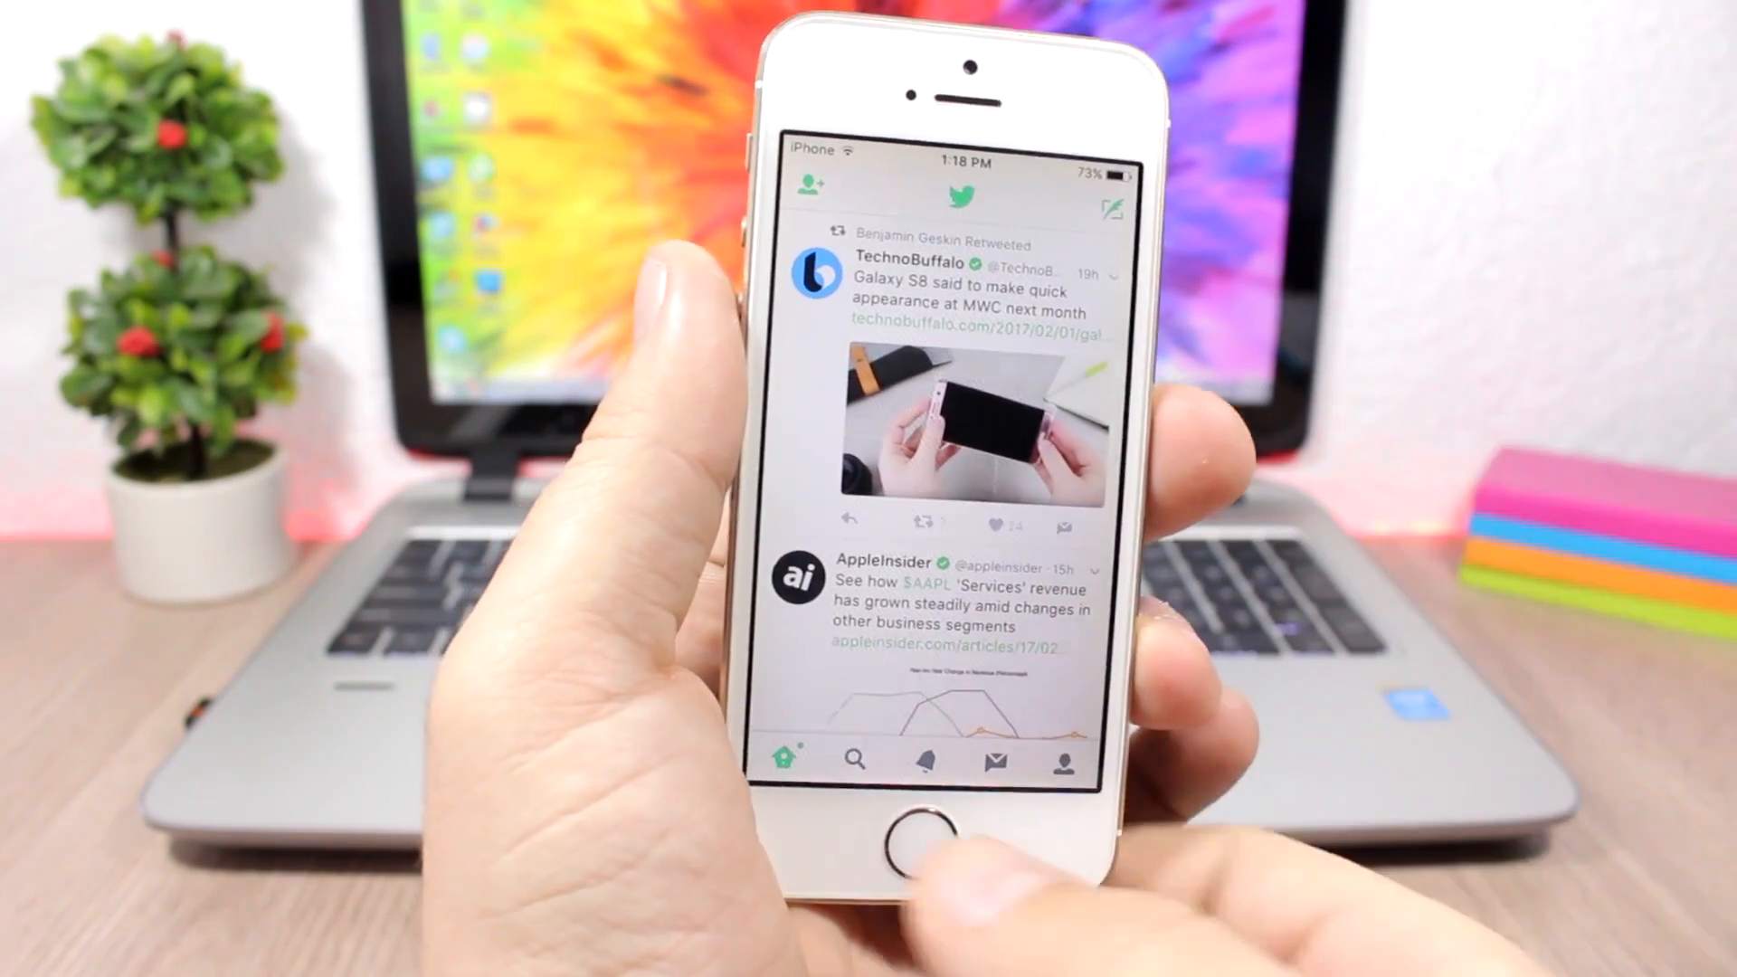
View the Twitter Home timeline with its recoloured interface.
{"action": "left_click", "coordinate": [899, 842]}
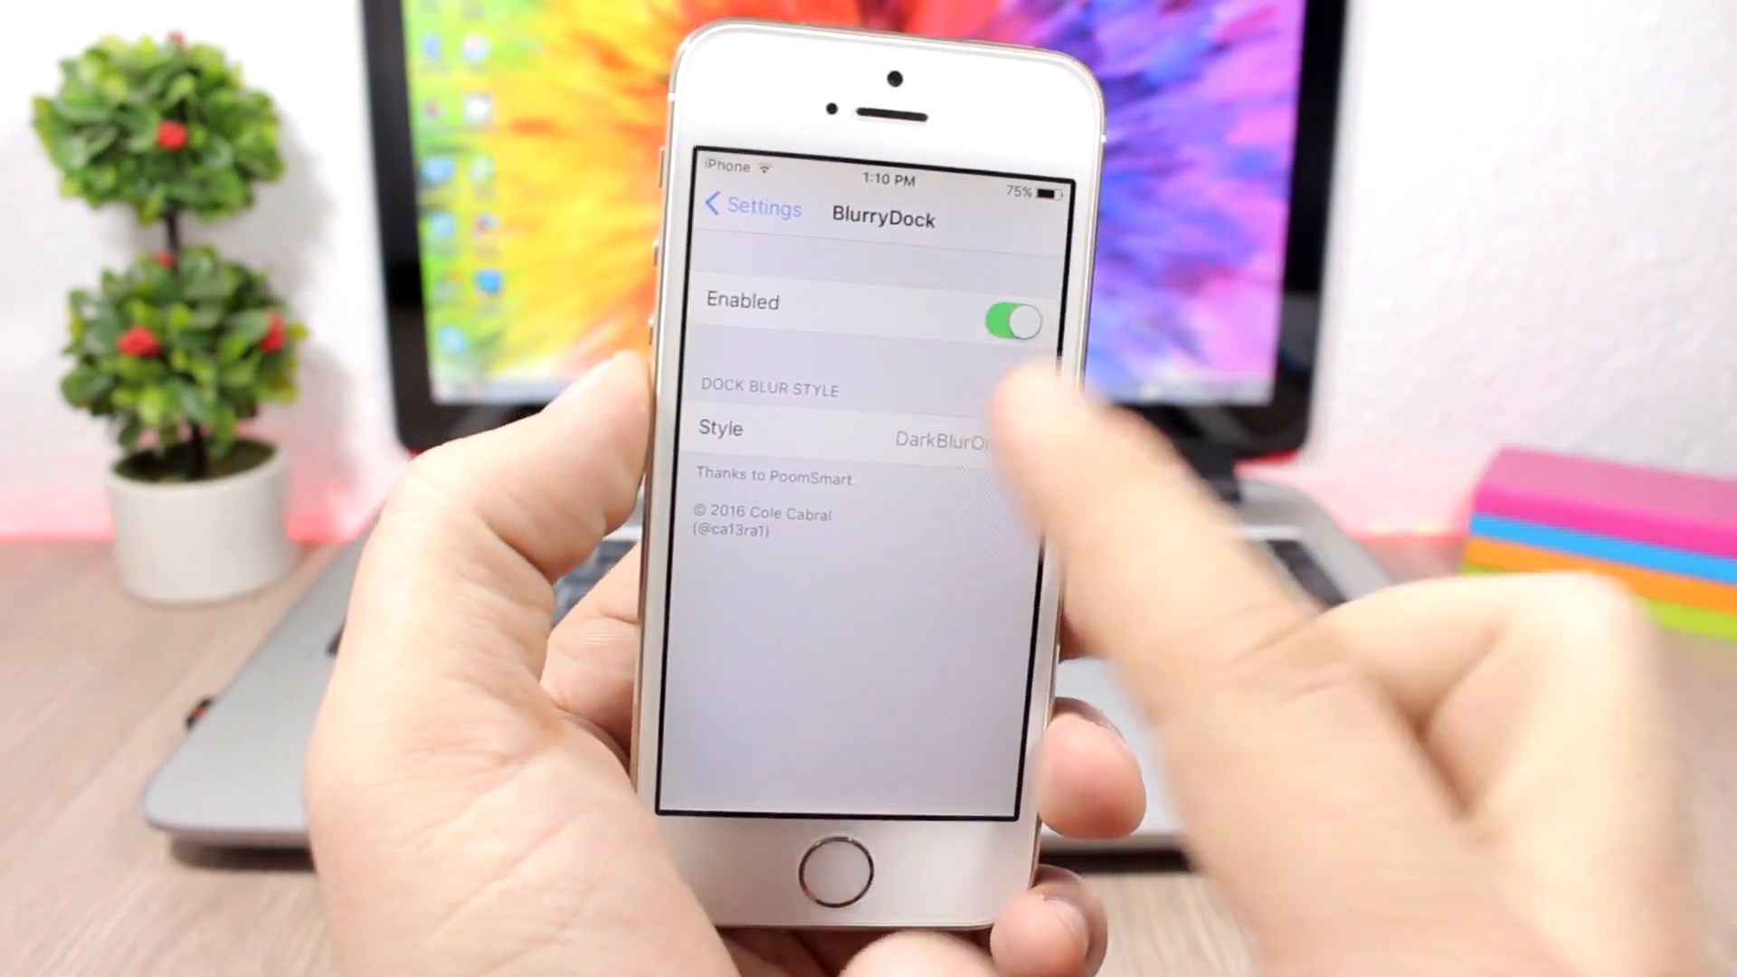
Set BlurryDock's style to DarkBlur and return to the home screen to see the dock.
{"action": "left_click", "coordinate": [865, 430]}
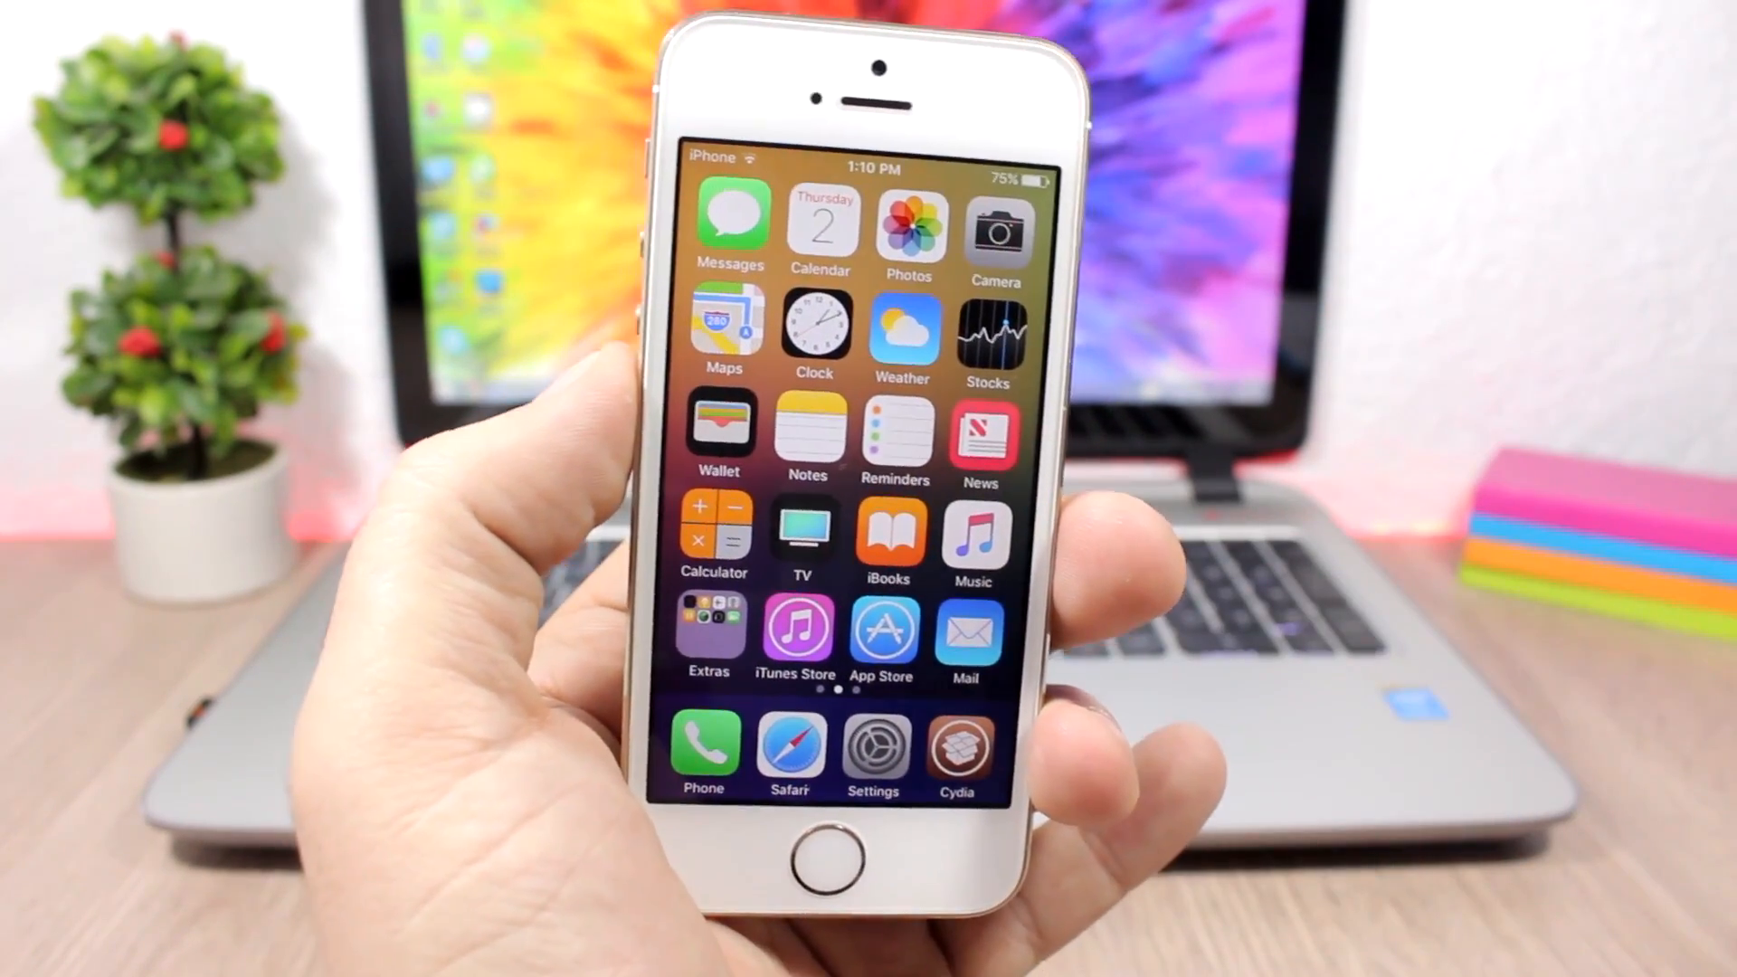
{"action": "left_click", "coordinate": [961, 753]}
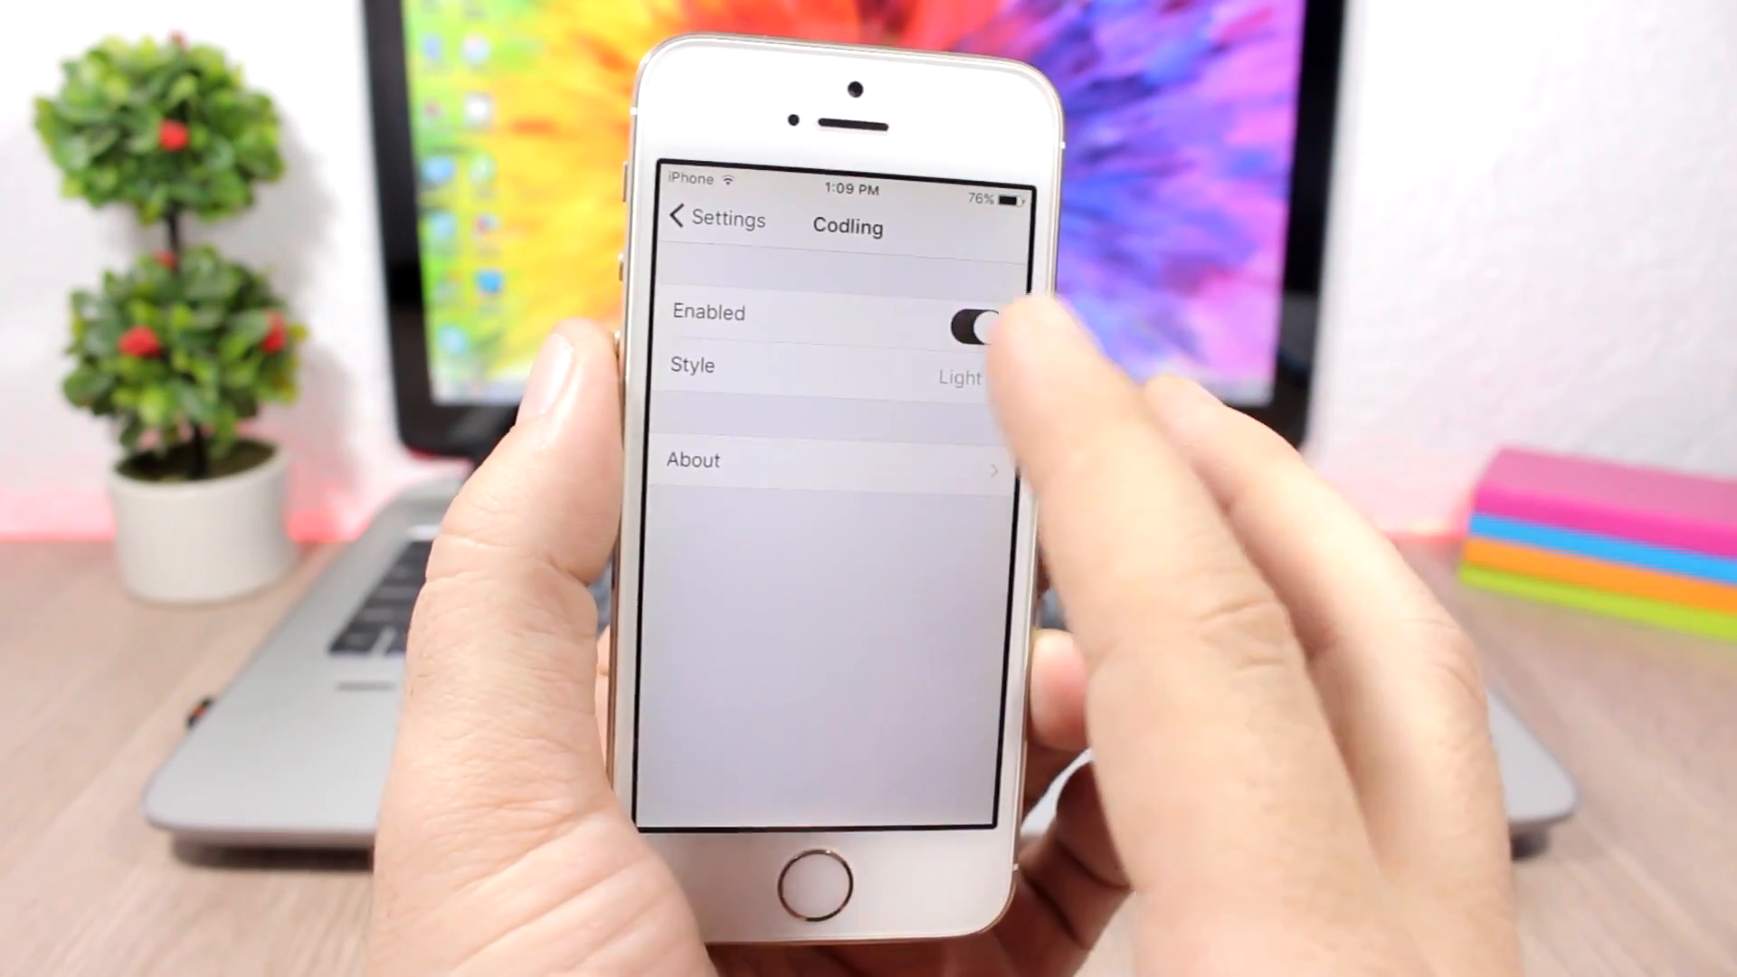
Flip Codling's Enabled switch on.
{"action": "left_click", "coordinate": [831, 373]}
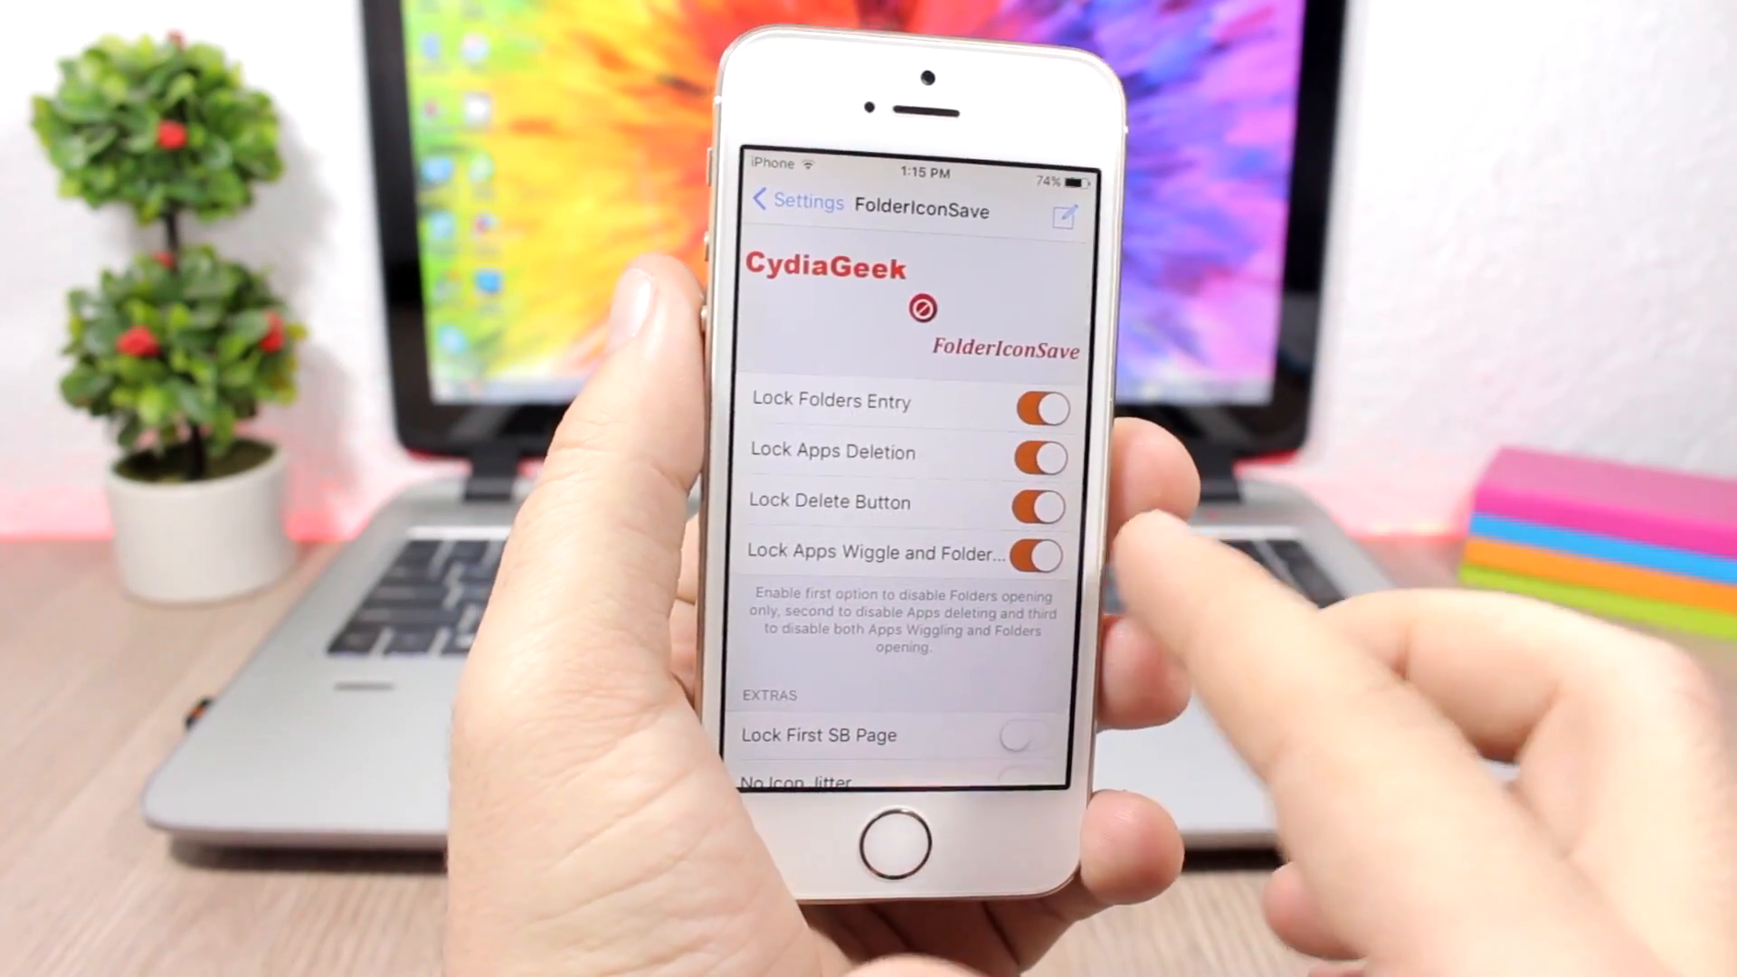
Leave FolderIconSave with its four folder and app lock switches on.
{"action": "left_click", "coordinate": [890, 832]}
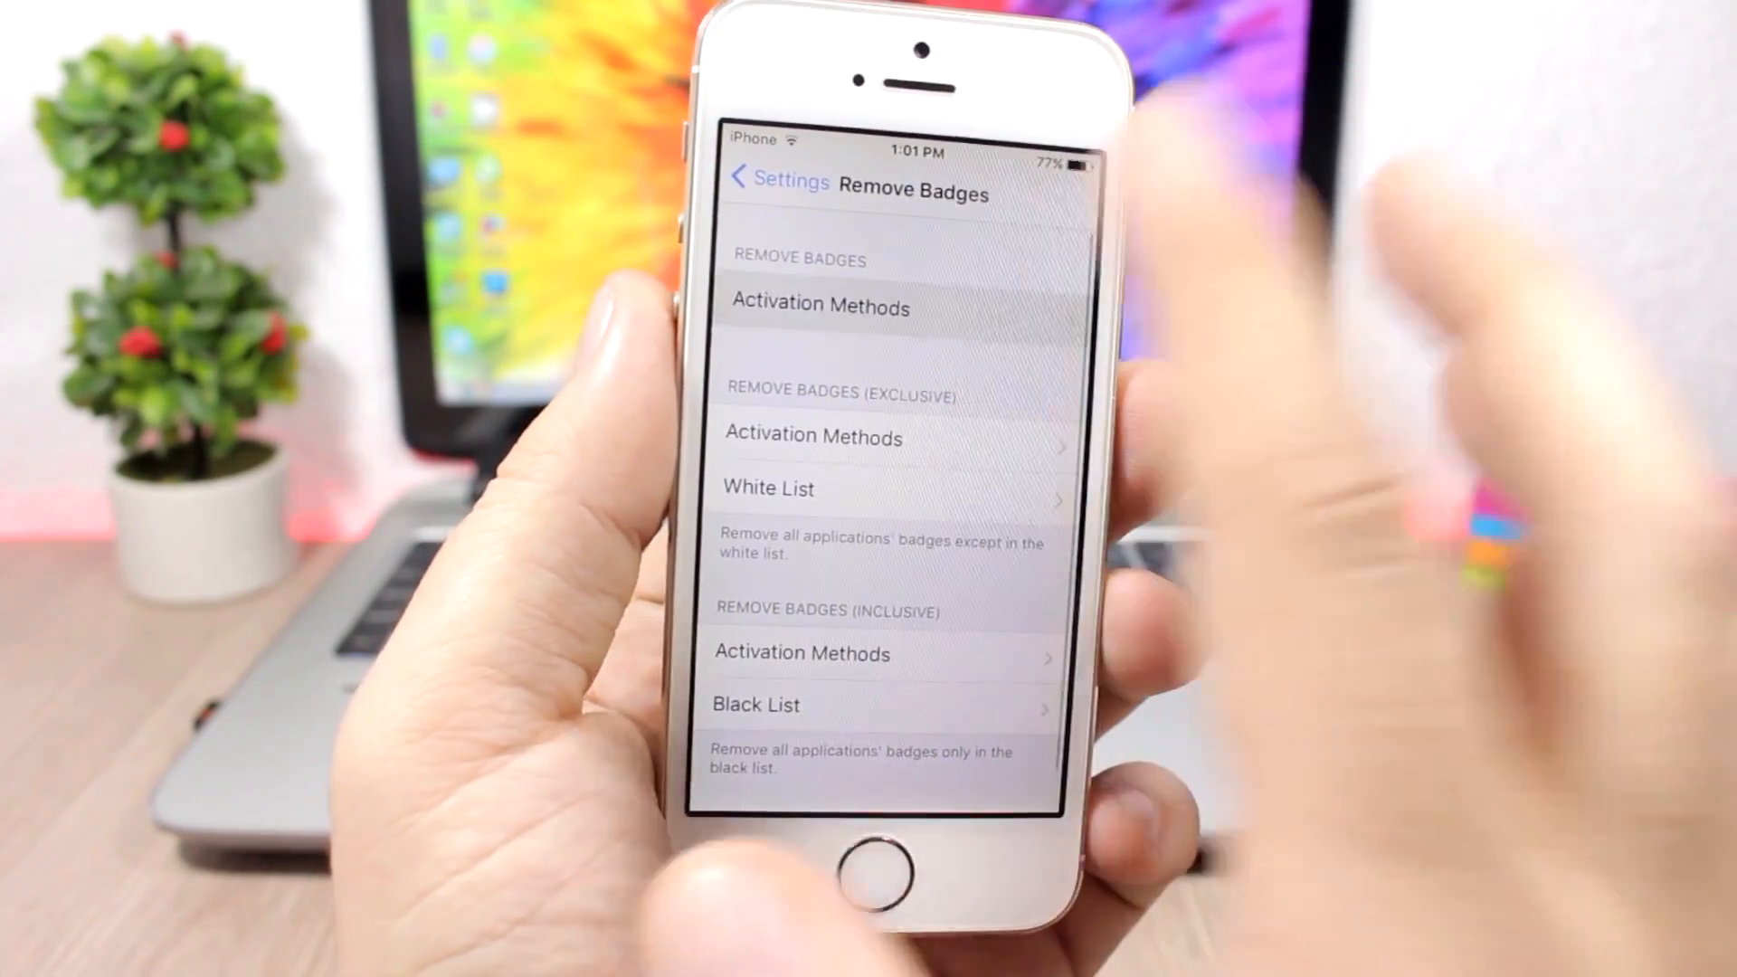
View Remove Badges' Activation Methods listing Apple Watch, device and home button triggers.
{"action": "left_click", "coordinate": [818, 306]}
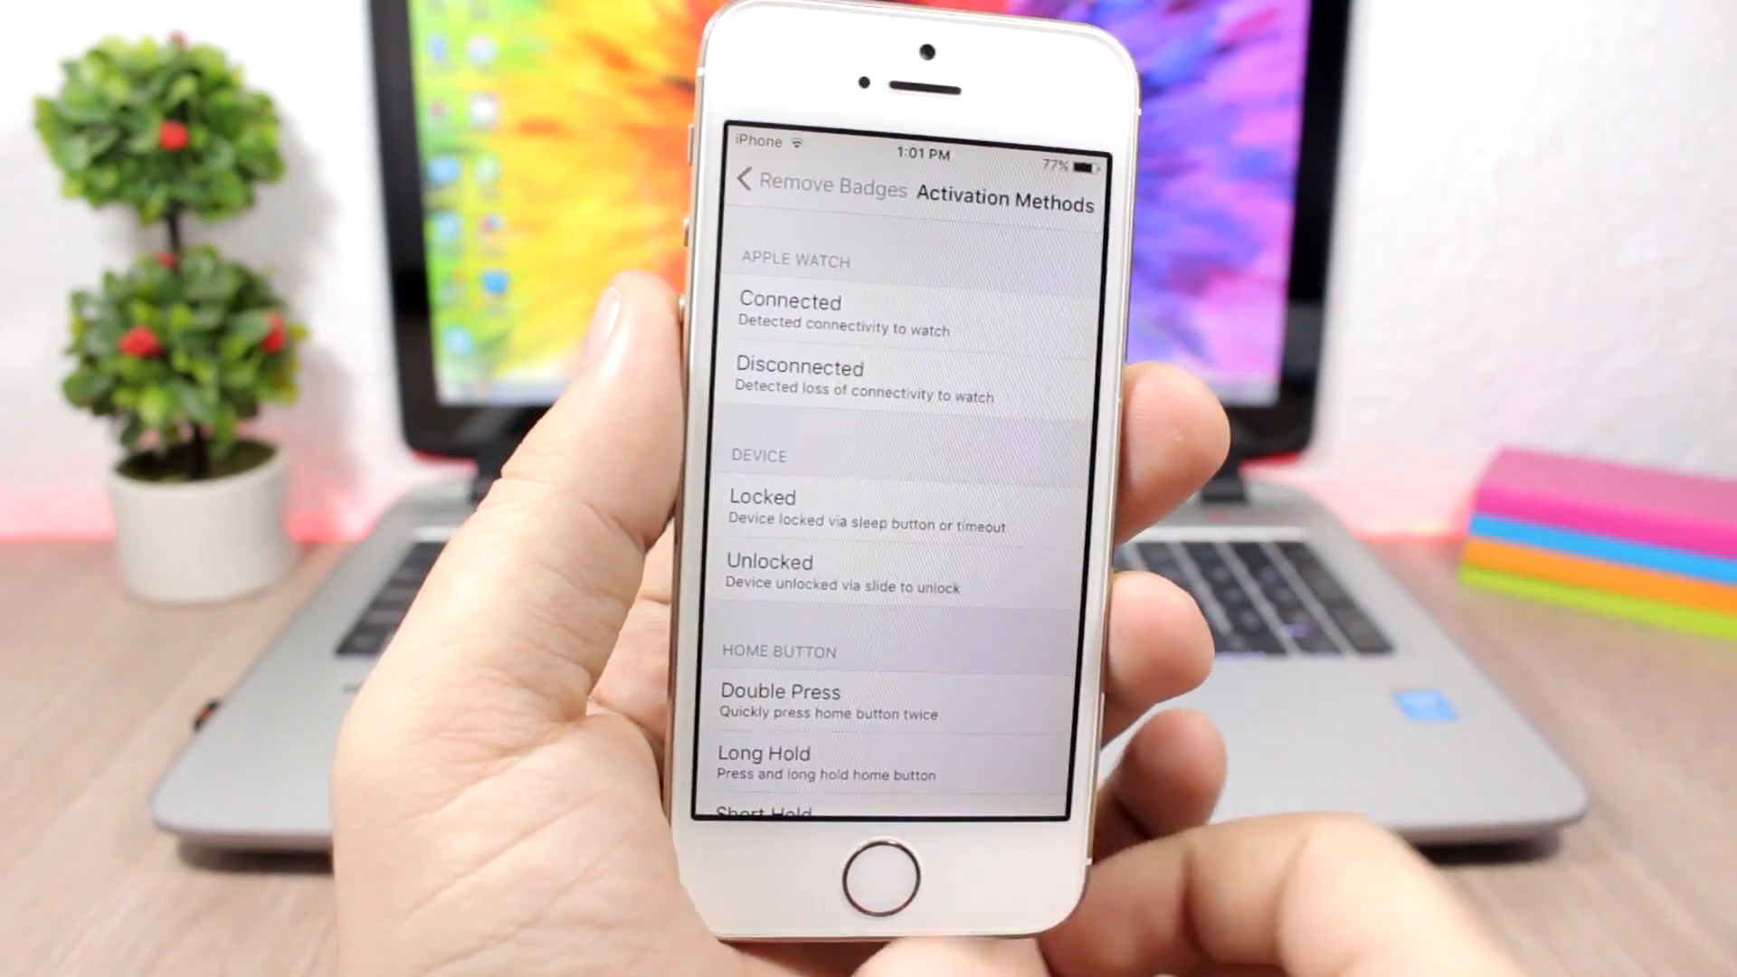